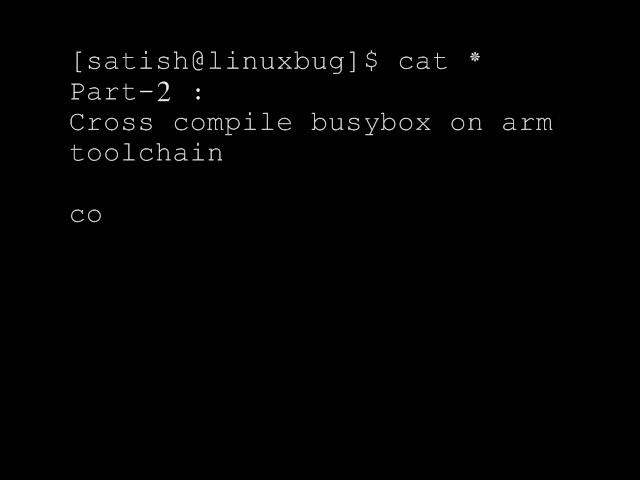
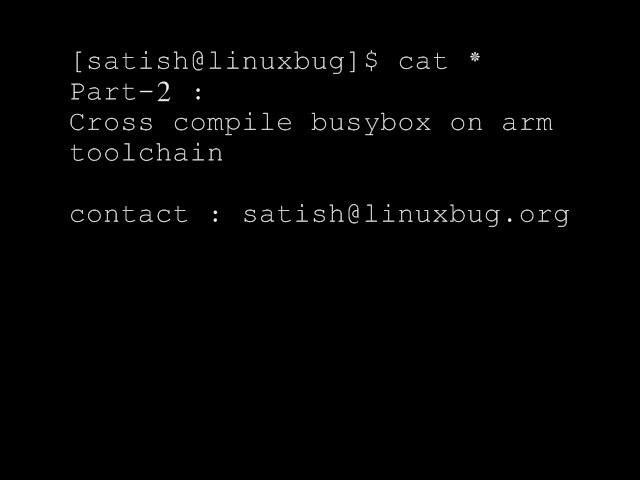
{"action": "type", "text": "play"}
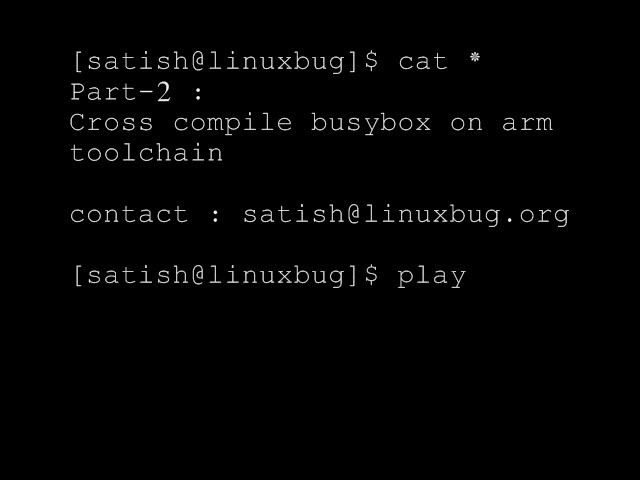
{"action": "key", "text": "Return"}
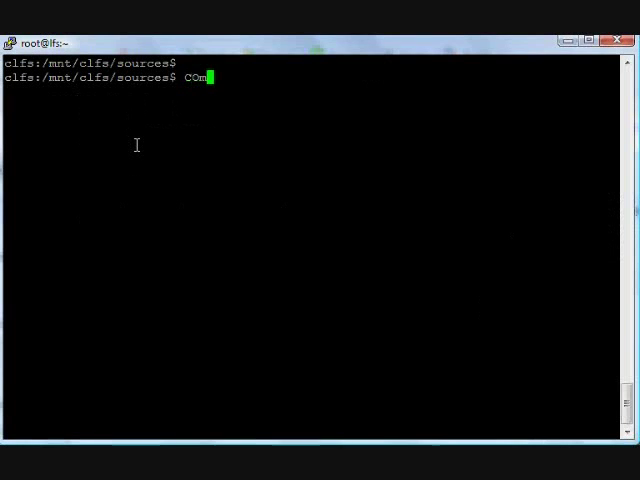
Step: Enter the 'Compile Busybox for ARM linux..' note and search history for the tar command
{"action": "type", "text": "pi"}
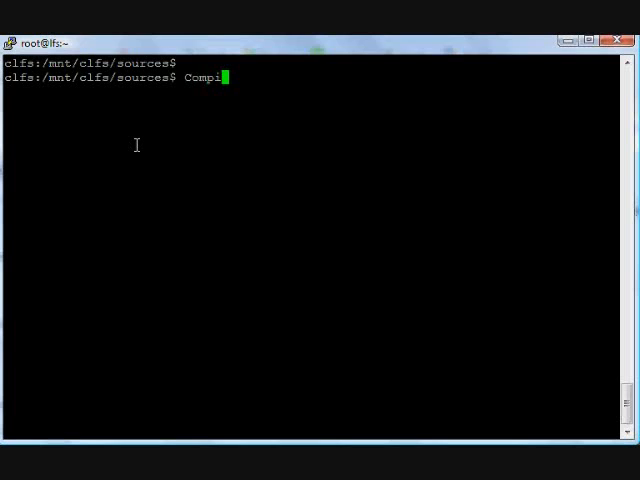
{"action": "type", "text": "e Busybox for"}
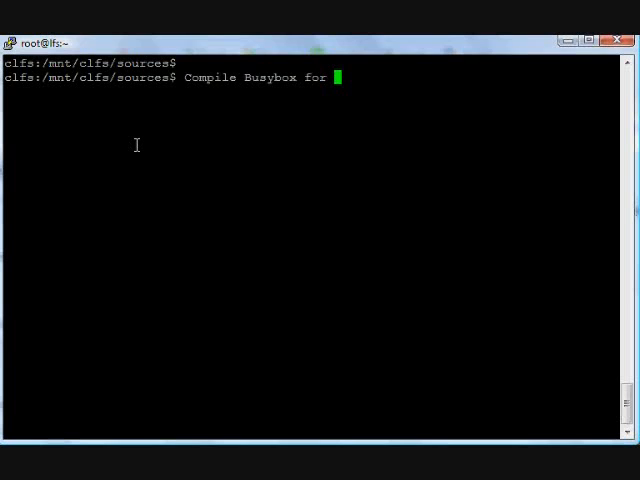
{"action": "type", "text": "ARM linux"}
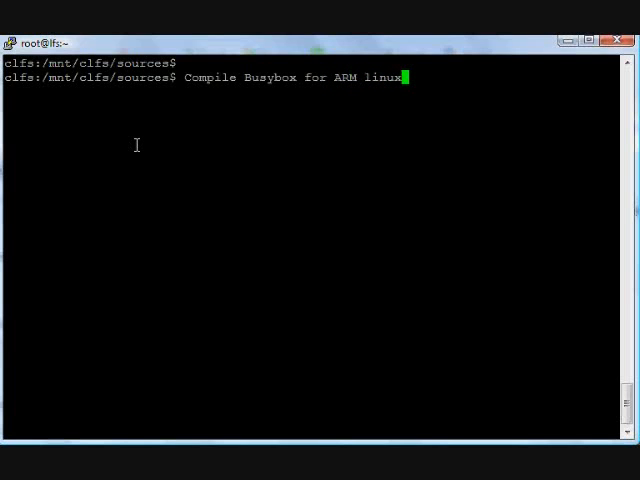
{"action": "type", "text": ".."}
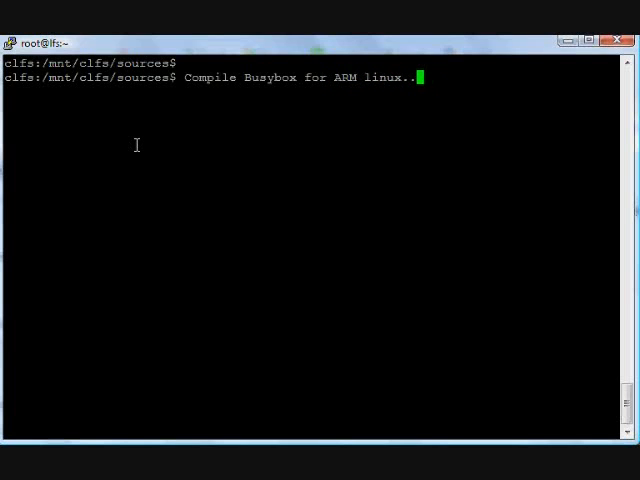
{"action": "key", "text": "Enter"}
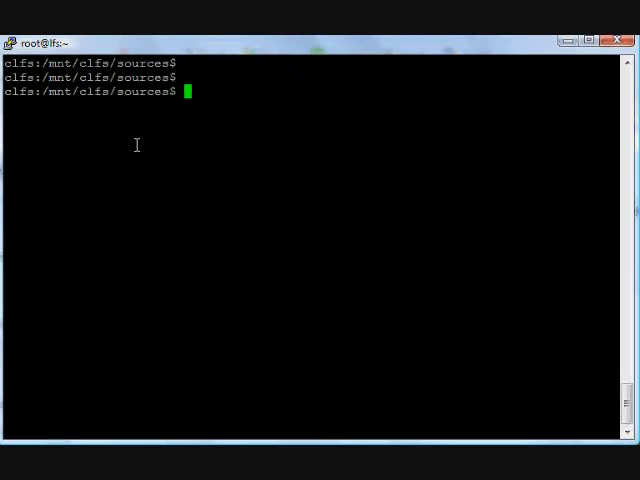
{"action": "key", "text": "Ctrl+r"}
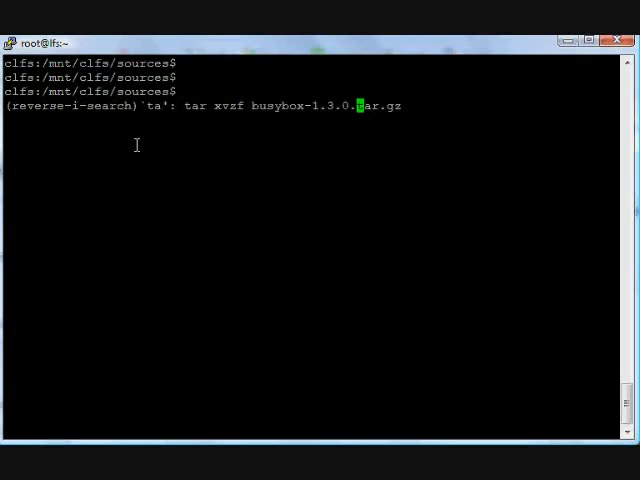
Step: Extract busybox-1.3.0.tar.gz, cd into busybox-1.3.0, list it, and begin make defconfig
{"action": "key", "text": "Enter"}
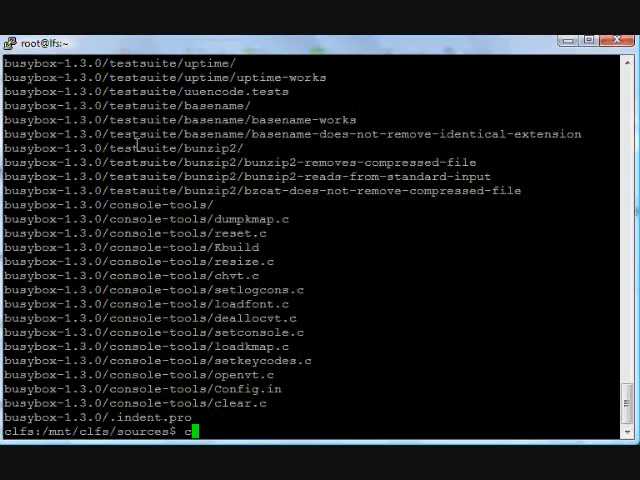
{"action": "type", "text": "d busybox-1.3.0"}
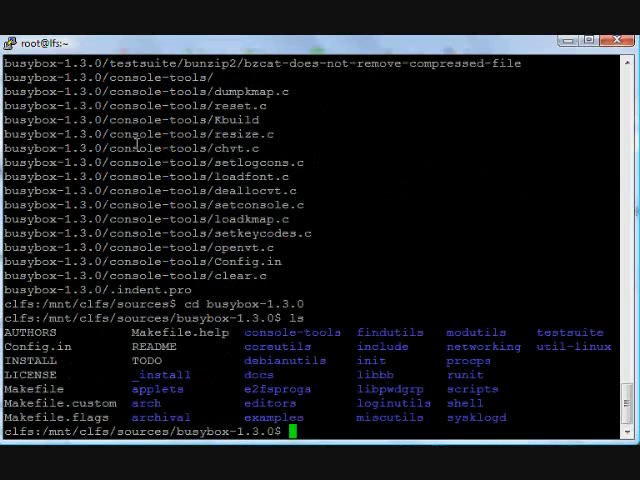
{"action": "mouse_move", "coordinate": [246, 320]}
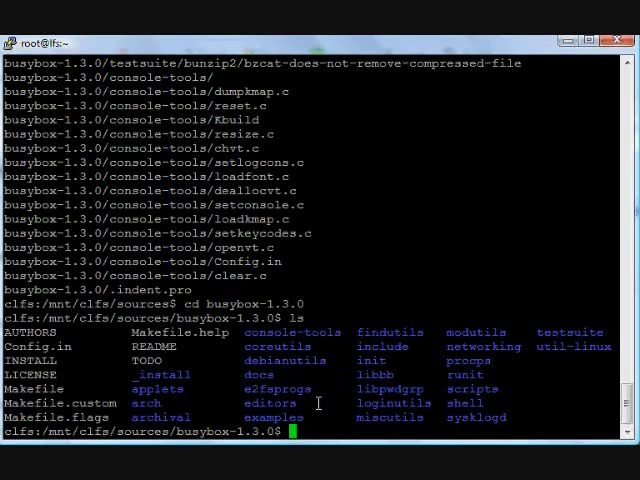
{"action": "type", "text": "ls"}
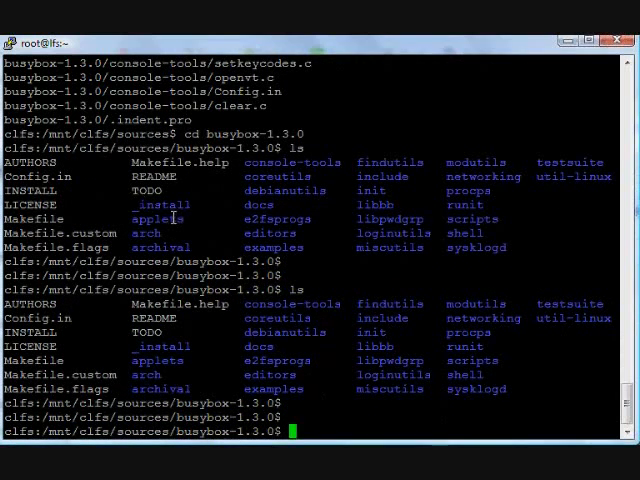
{"action": "type", "text": "make def"}
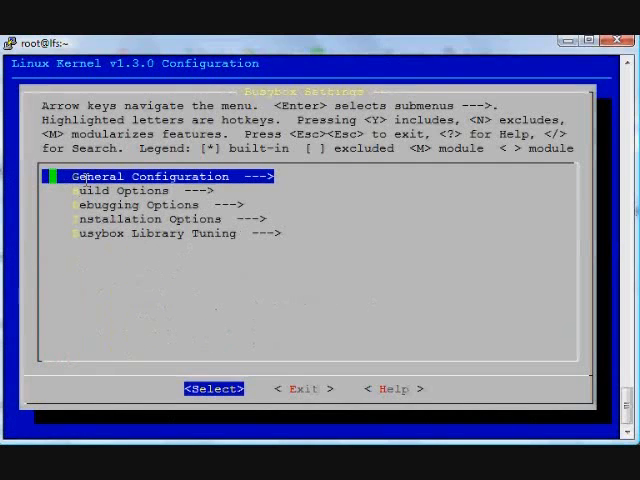
Step: Browse the Coreutils applets in menuconfig, all built in, then leave the list
{"action": "key", "text": "Down"}
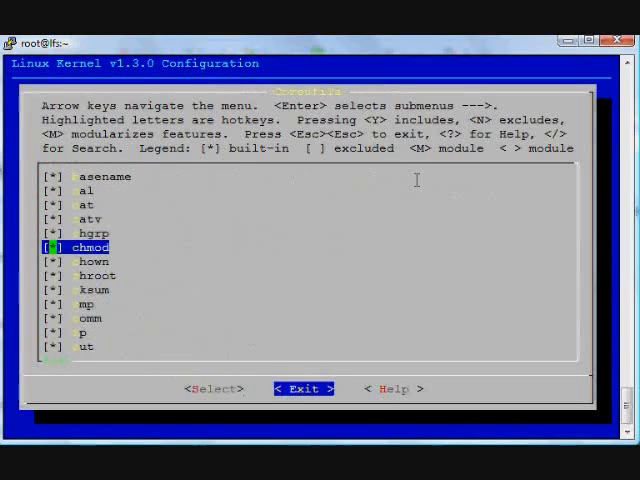
{"action": "key", "text": "Escape"}
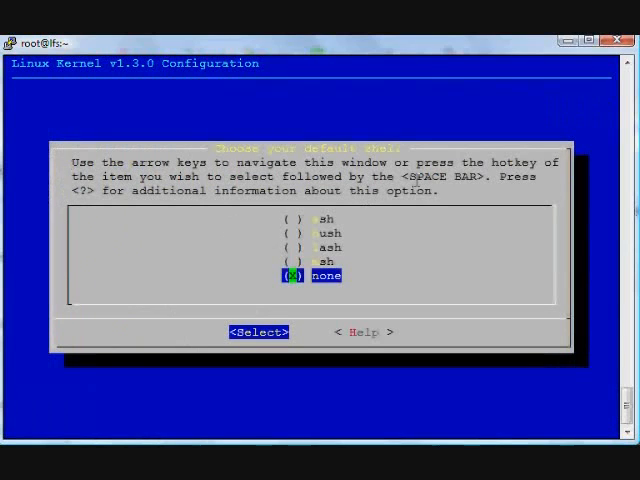
Step: Choose ash as default shell and enable Ash read -n N and $RANDOM generator options
{"action": "key", "text": "Up"}
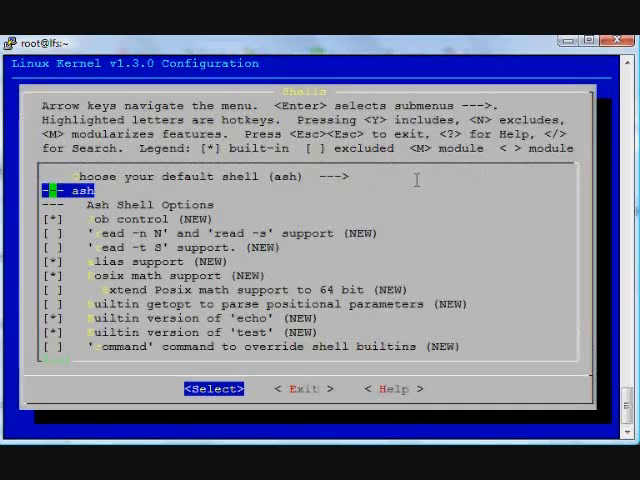
{"action": "key", "text": "Down"}
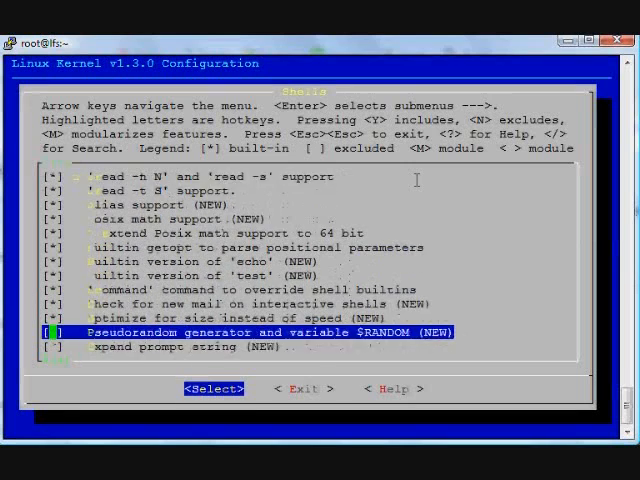
{"action": "key", "text": "Down"}
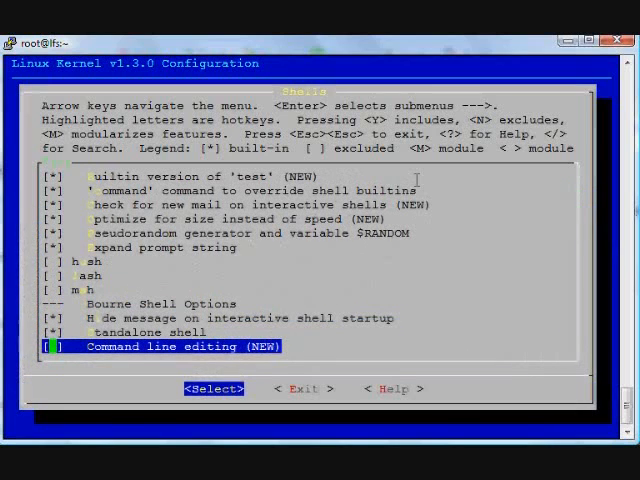
{"action": "scroll", "scroll_direction": "down", "scroll_amount": 3}
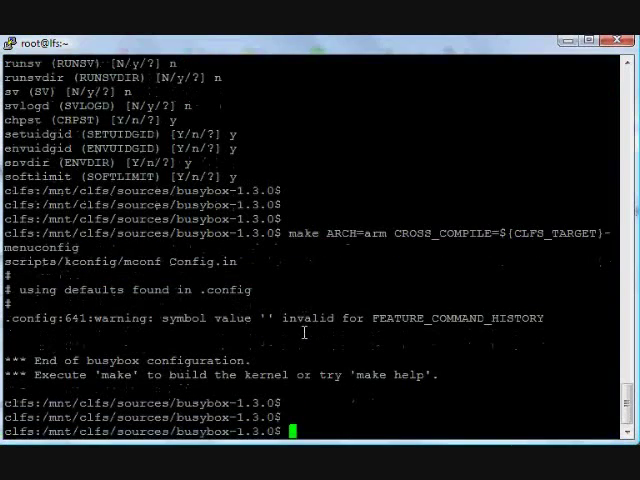
Step: Run make ARCH=arm CROSS_COMPILE=${CLFS_TARGET}- all to build BusyBox for ARM
{"action": "type", "text": "make ARCH=arm CROSS_COMPILE=${CLFS_TARGET}-menuconfig"}
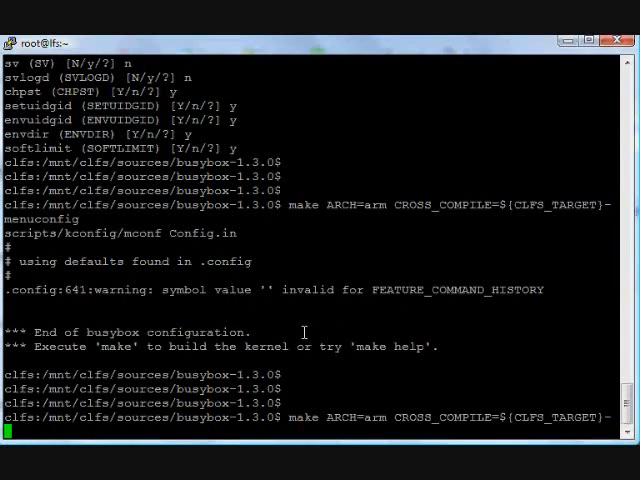
{"action": "type", "text": "all"}
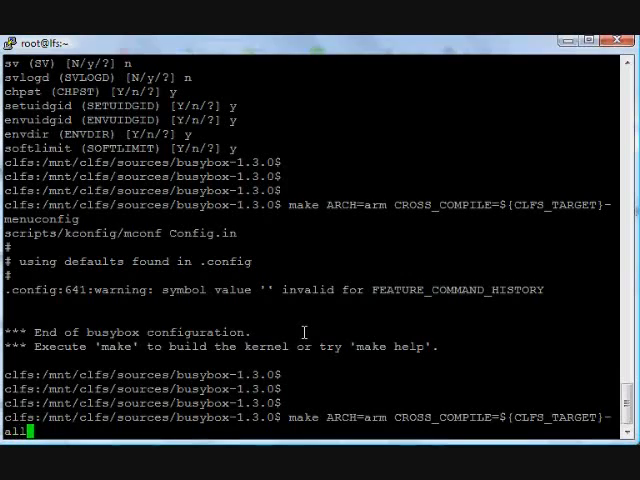
{"action": "key", "text": "Return"}
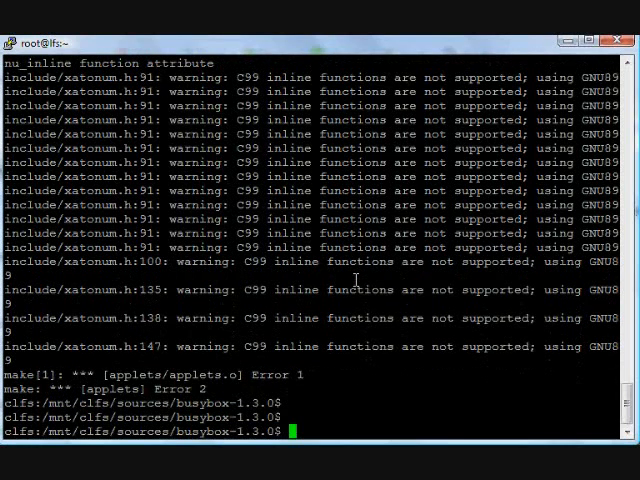
Step: Grep the BusyBox sources for the GNU89-style flag with line numbers
{"action": "type", "text": "grep"}
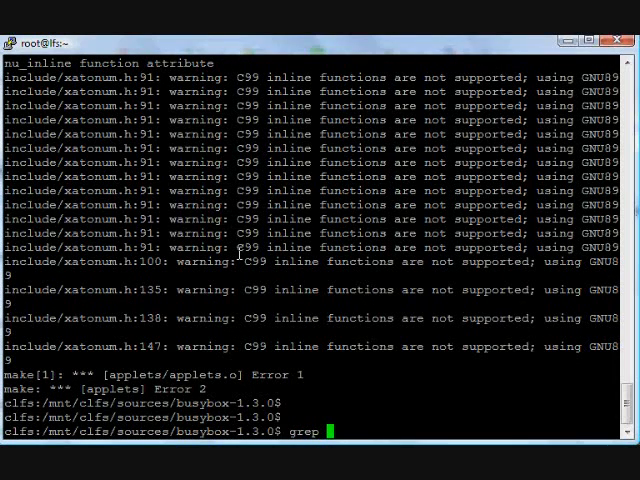
{"action": "type", "text": "GN"}
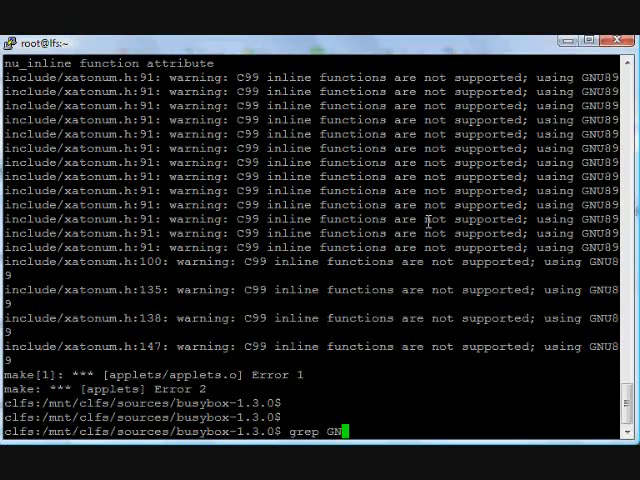
{"action": "type", "text": "U9"}
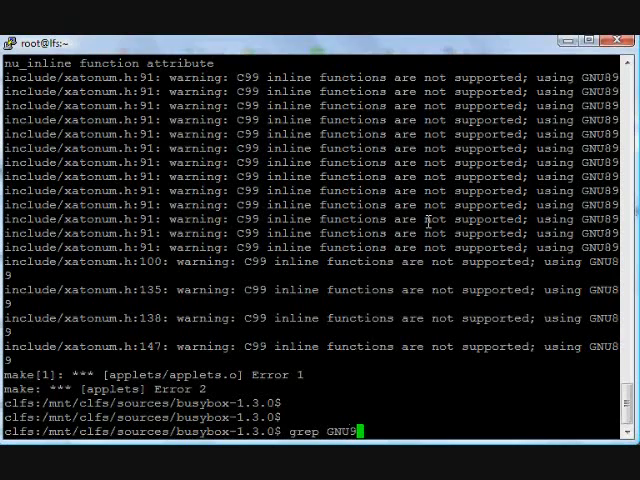
{"action": "type", "text": "8"}
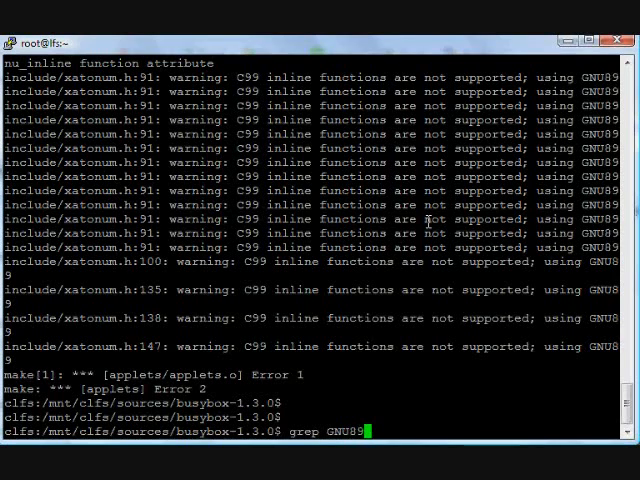
{"action": "type", "text": "* -n"}
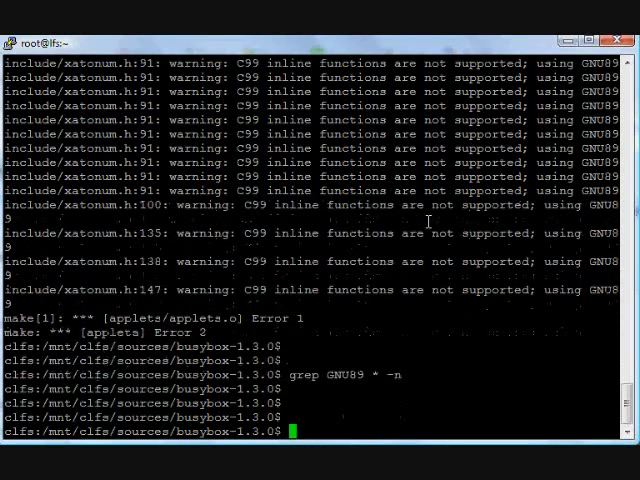
{"action": "type", "text": "grep"}
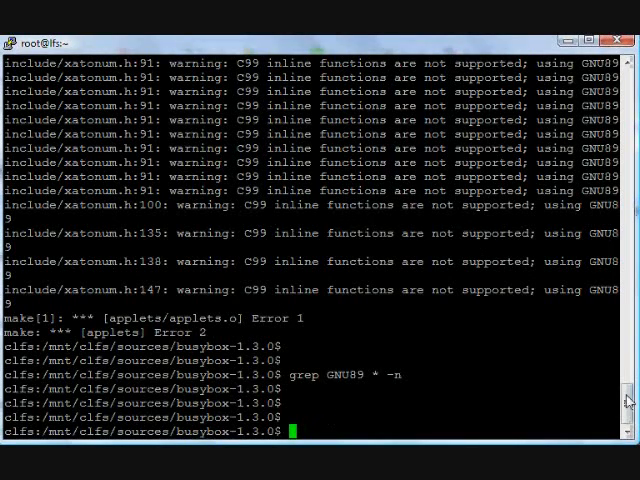
{"action": "type", "text": "make ARCH=arm CROSS_COMPILE=${CLFS_TARGET}-all"}
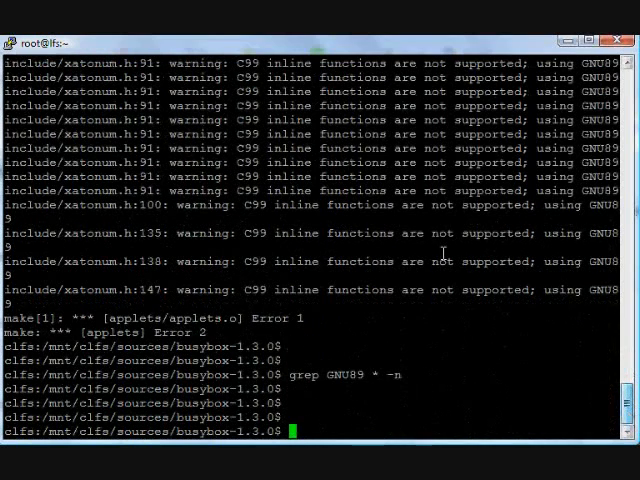
Step: Grep the sources for '-fgnu89-inline' with line numbers to locate the gnu flags
{"action": "type", "text": "grep"}
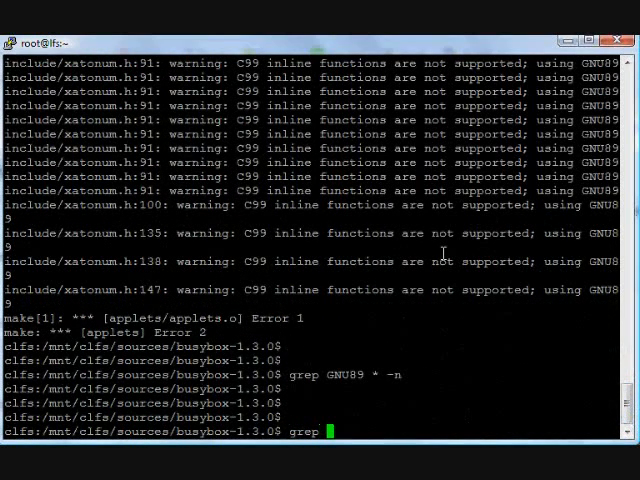
{"action": "type", "text": "'-fgnu89-inline'"}
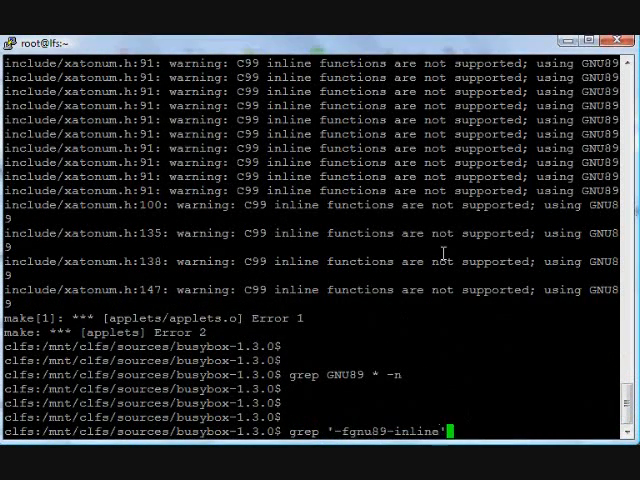
{"action": "type", "text": "*"}
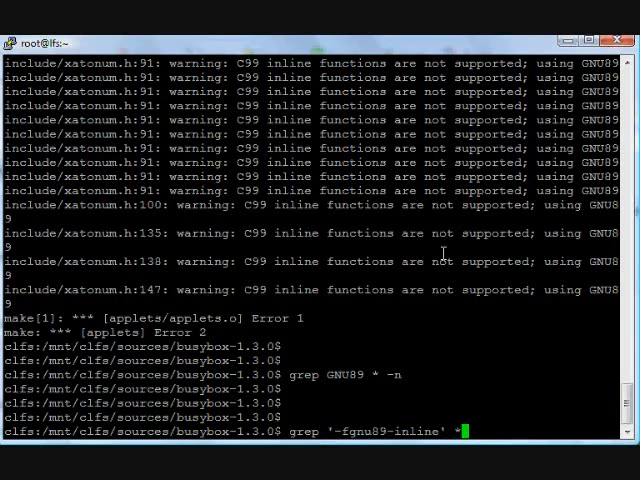
{"action": "type", "text": "-n"}
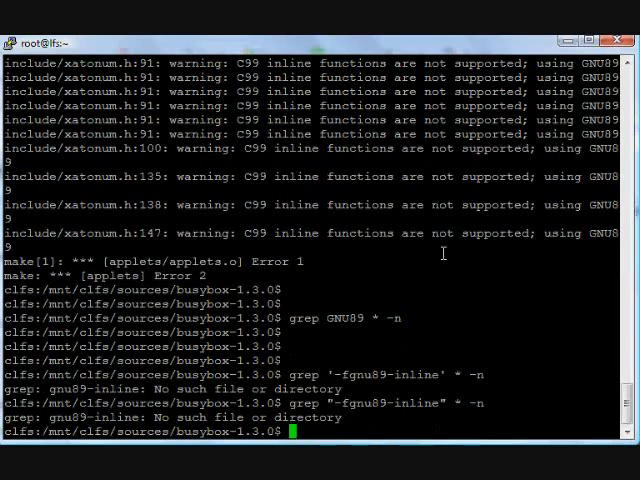
{"action": "type", "text": "grep \"-fgnu89-inline\" * -n"}
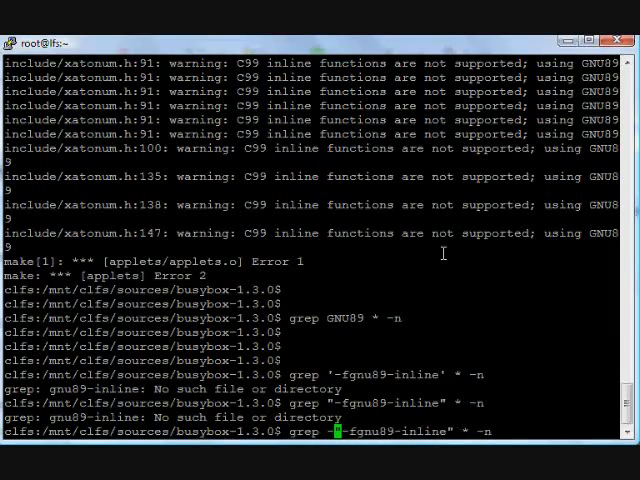
{"action": "key", "text": "Return"}
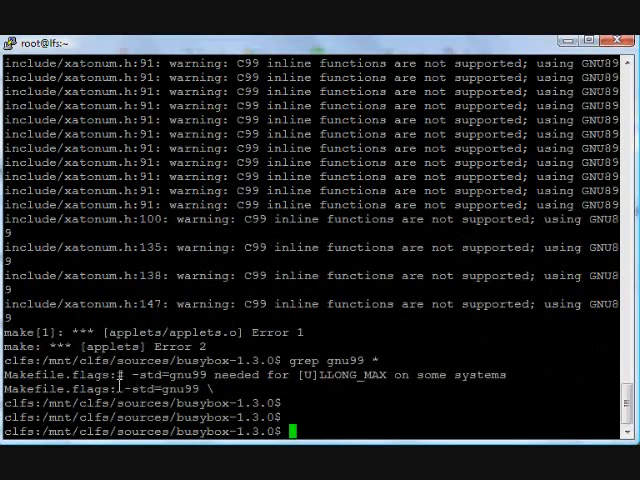
Step: Delete -std=gnu99 from Makefile.flags in vi and rerun the ARM 'all' build
{"action": "type", "text": "vi"}
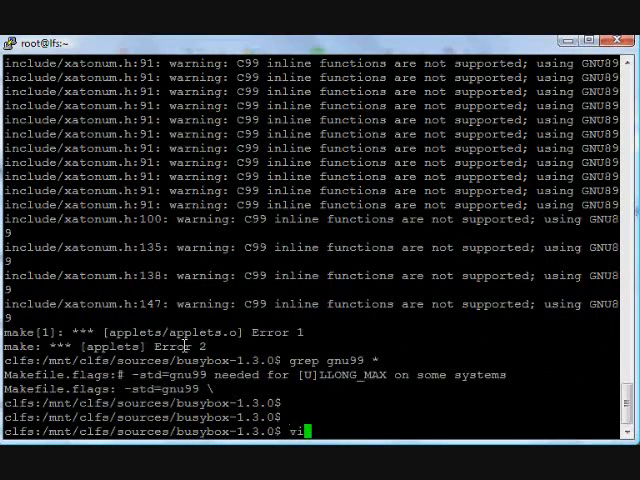
{"action": "type", "text": "Makefile.flags"}
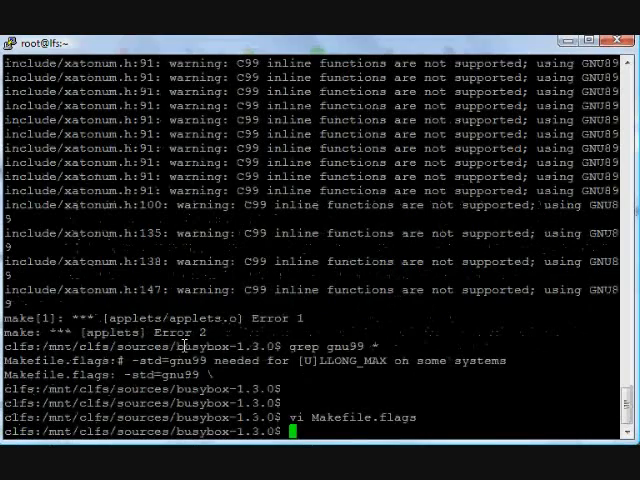
{"action": "type", "text": "make ARCH=arm CROSS_COMPILE=${CLFS_TARGET}- all"}
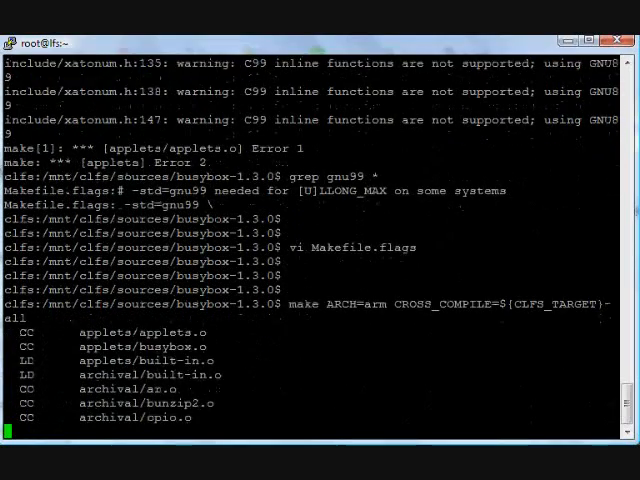
Step: Let the build link busybox_unstripped and confirm exit status 0 with echo $?
{"action": "scroll", "scroll_direction": "down", "scroll_amount": 3}
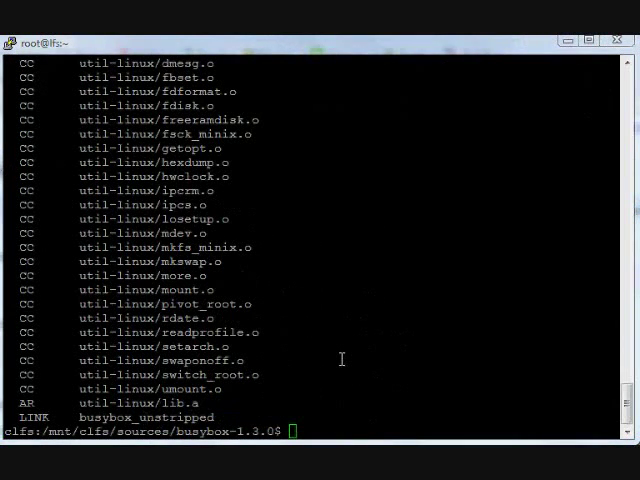
{"action": "type", "text": "echo $?"}
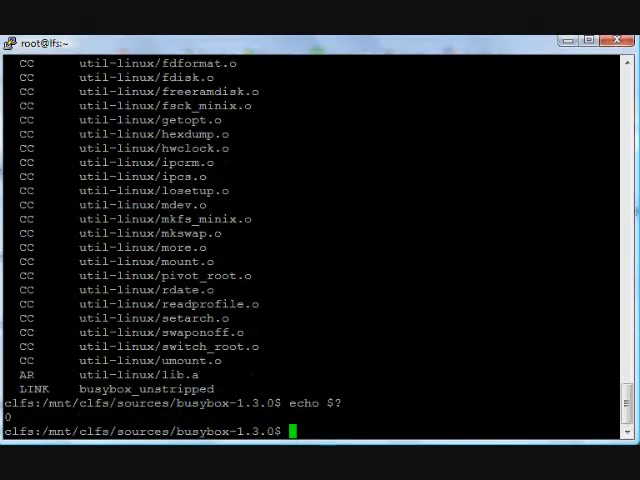
{"action": "mouse_move", "coordinate": [145, 403]}
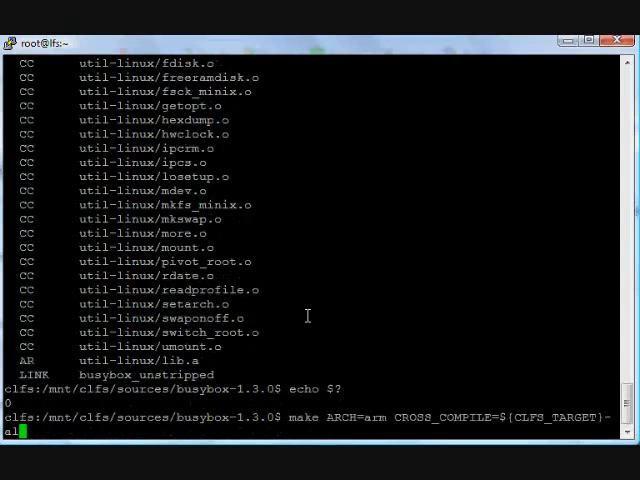
Step: Run make ARCH=arm CROSS_COMPILE=${CLFS_TARGET}- install to create applet symlinks in _install
{"action": "type", "text": "install"}
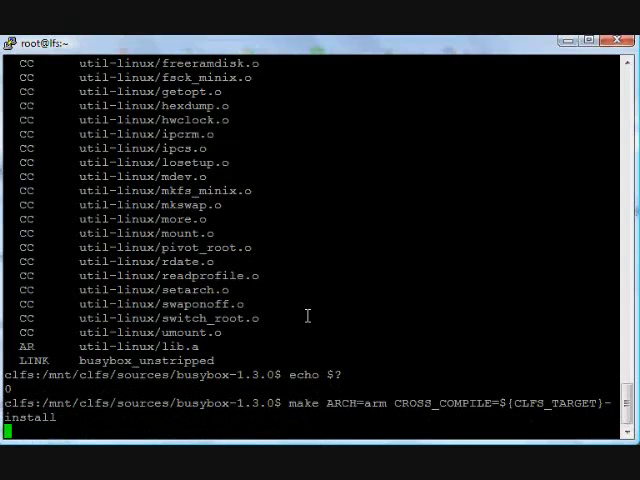
{"action": "key", "text": "Return"}
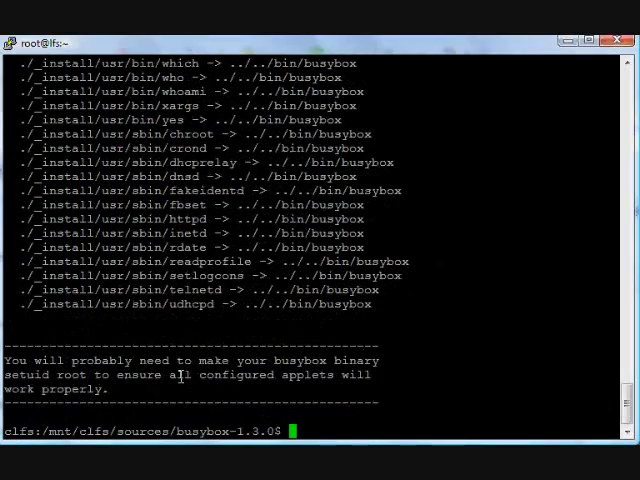
{"action": "type", "text": "c"}
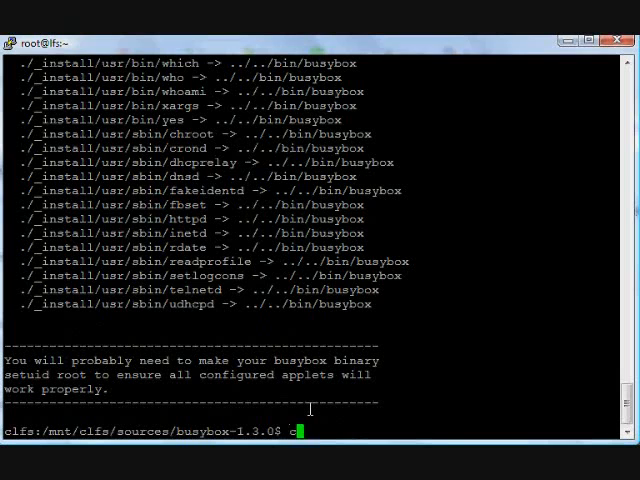
Step: List _install (bin, linuxrc, sbin, usr) and its busybox-linked applets in bin and sbin
{"action": "type", "text": "cd _install/"}
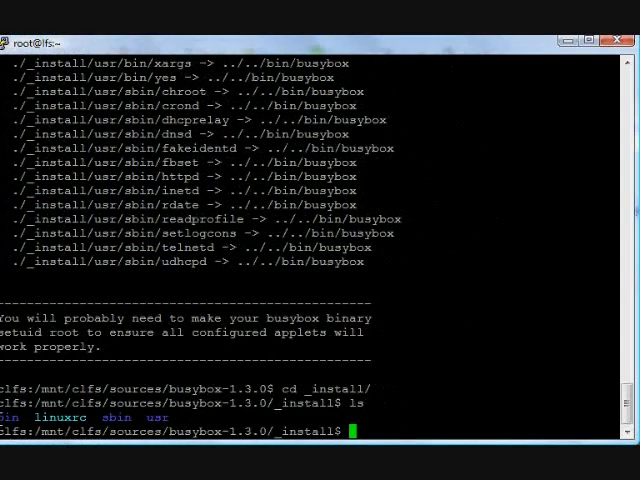
{"action": "mouse_move", "coordinate": [202, 352]}
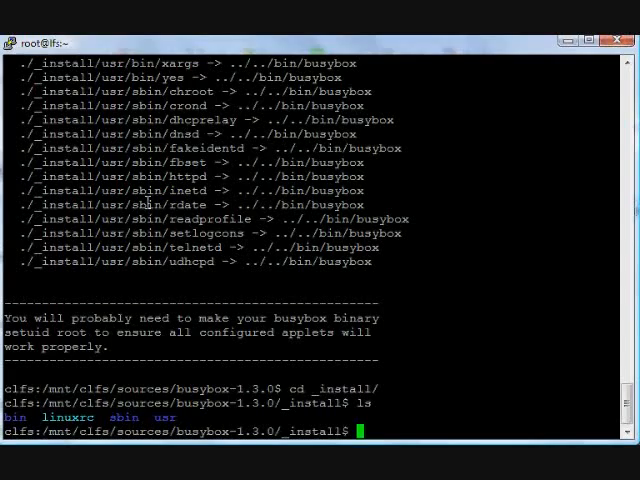
{"action": "type", "text": "ls -l"}
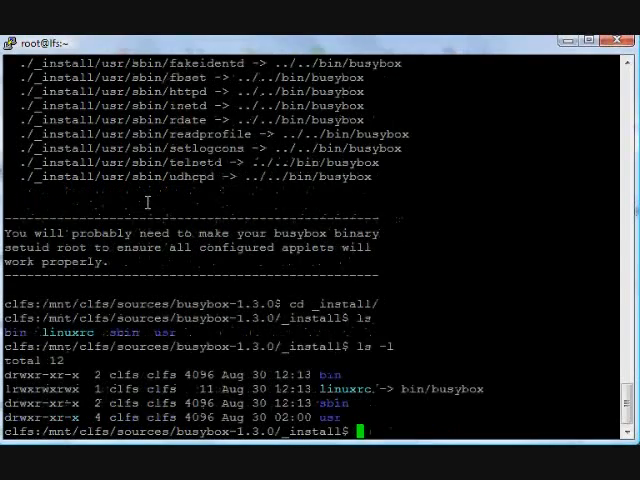
{"action": "type", "text": "cd bin/"}
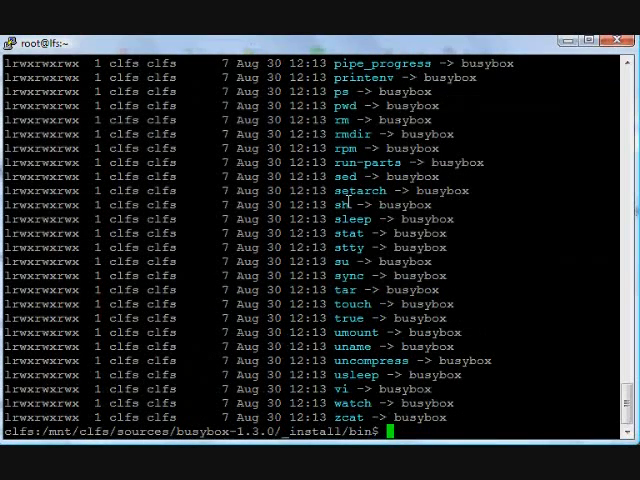
{"action": "double_click", "coordinate": [422, 219]}
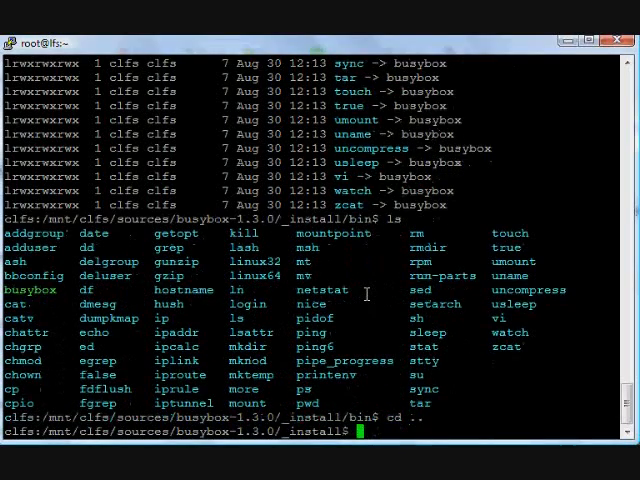
{"action": "type", "text": "ls -l"}
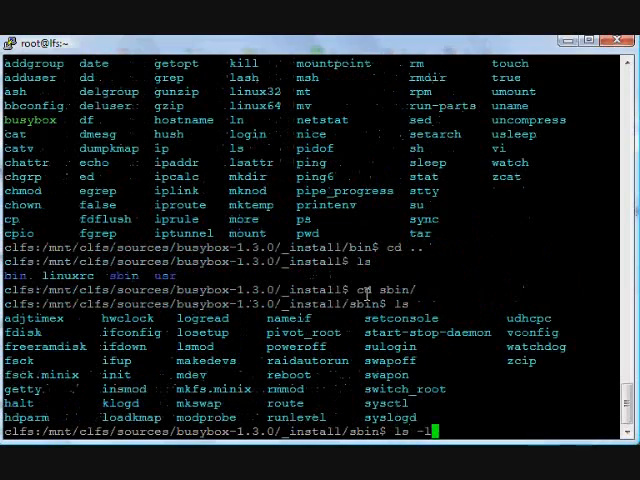
{"action": "key", "text": "Return"}
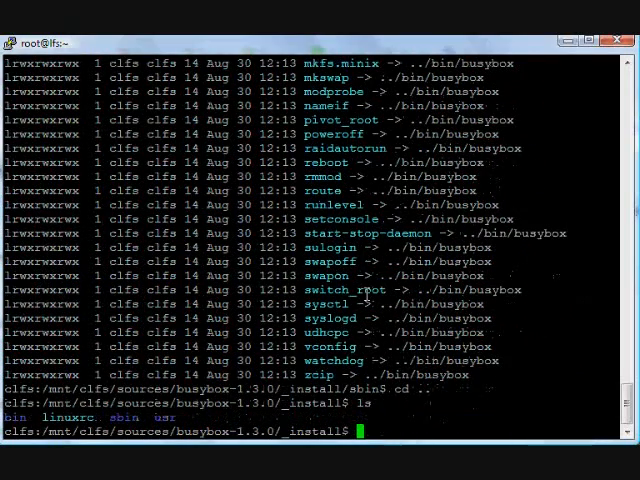